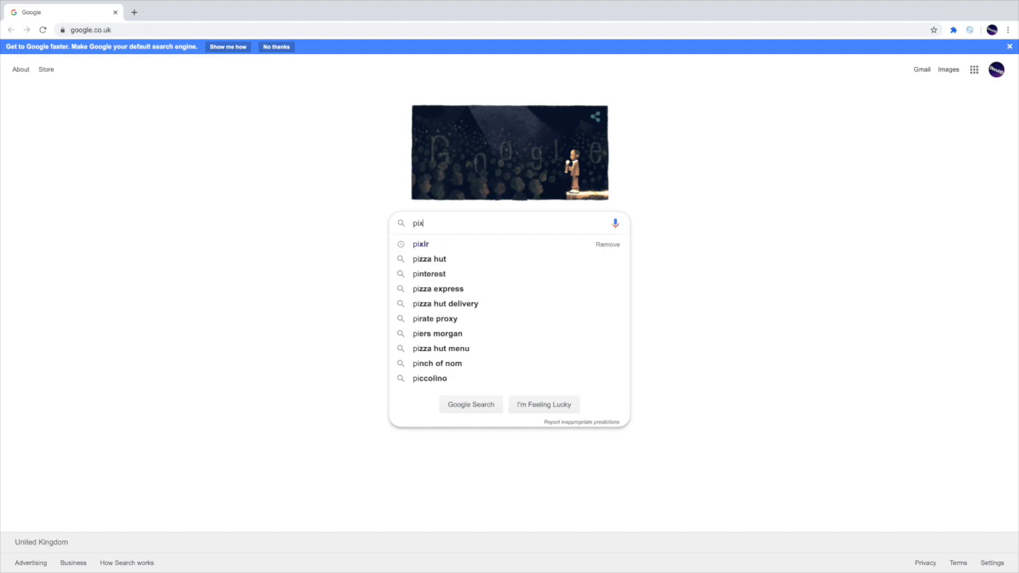
Search Google for 'pixlr', go to Pixlr.com and launch the Pixlr X editor
{"action": "left_click", "coordinate": [421, 243]}
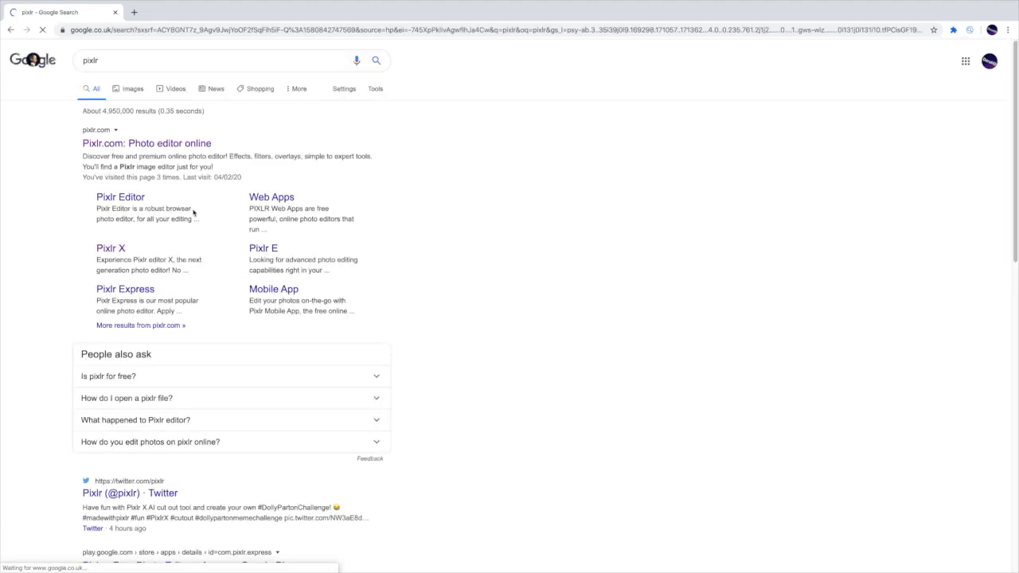
{"action": "left_click", "coordinate": [146, 143]}
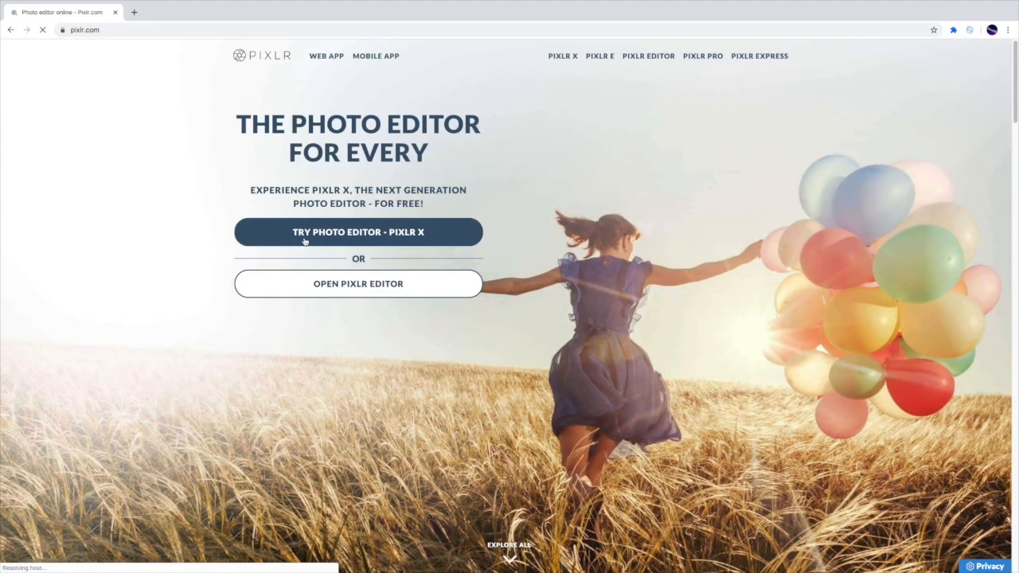
{"action": "left_click", "coordinate": [358, 231]}
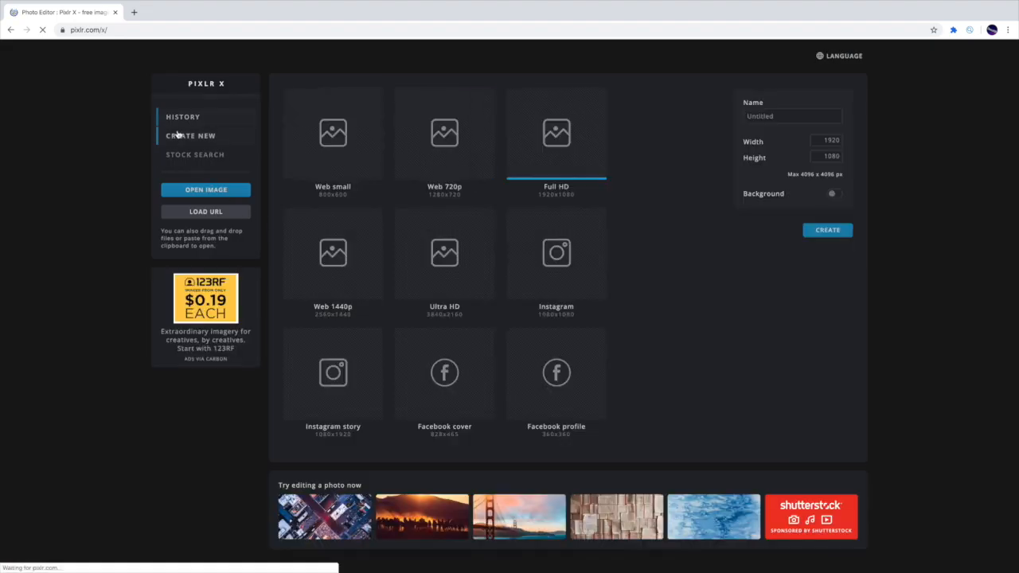
Create a Full HD 1920×1080 image named 'rocket league thumbnail'
{"action": "left_click", "coordinate": [791, 116]}
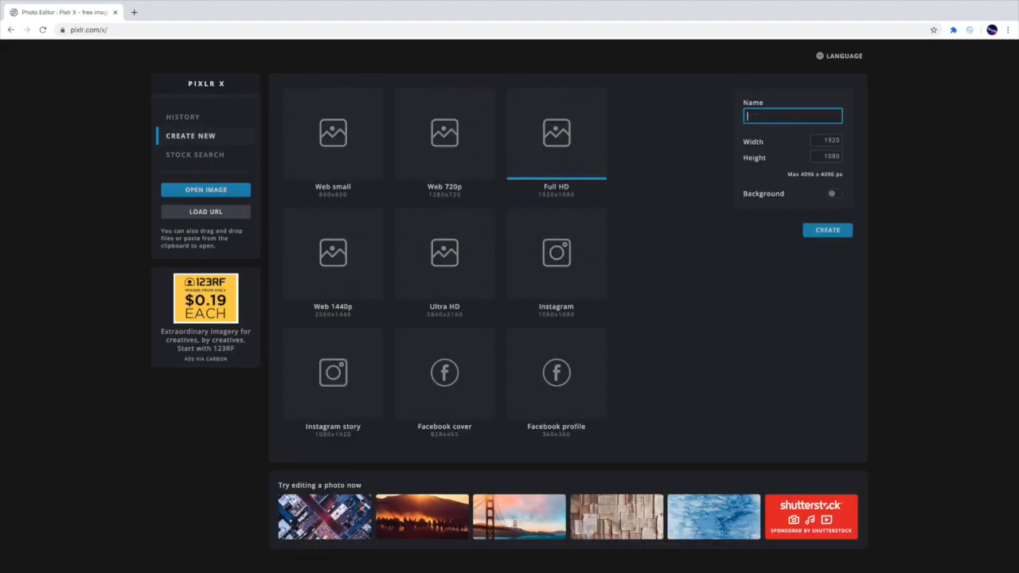
{"action": "type", "text": "rocket"}
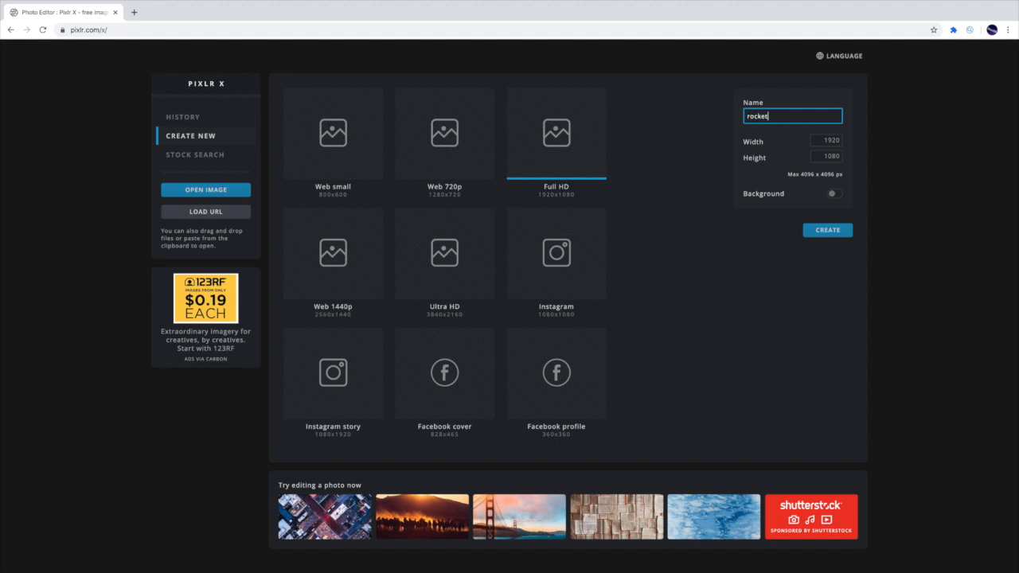
{"action": "type", "text": "league thumbna"}
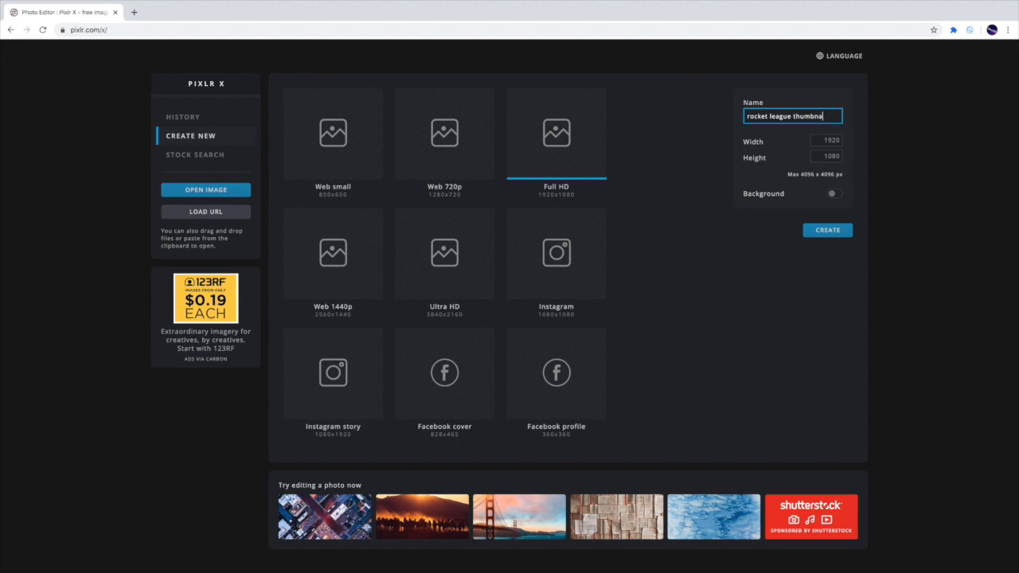
{"action": "type", "text": "l"}
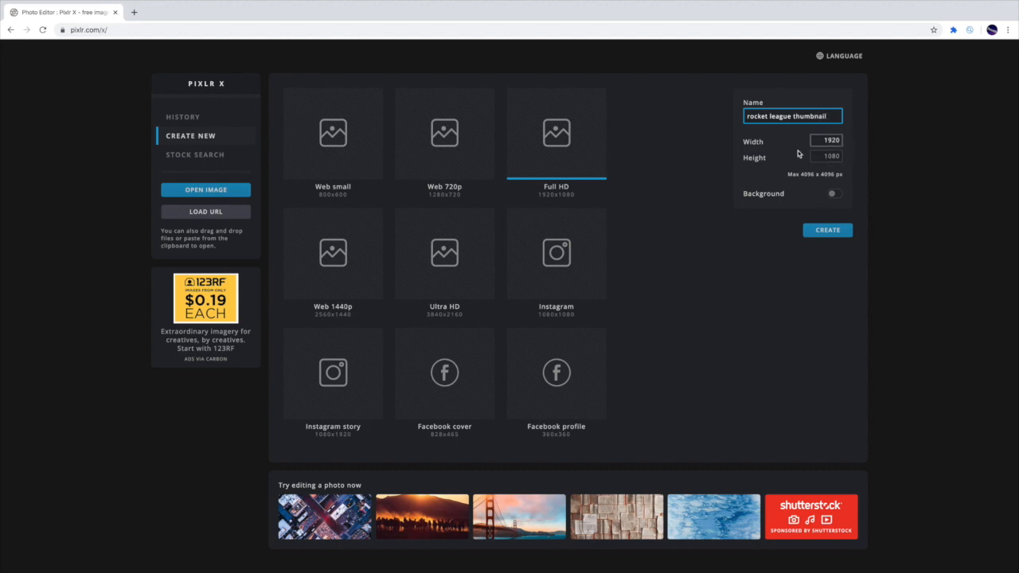
{"action": "left_click", "coordinate": [827, 230]}
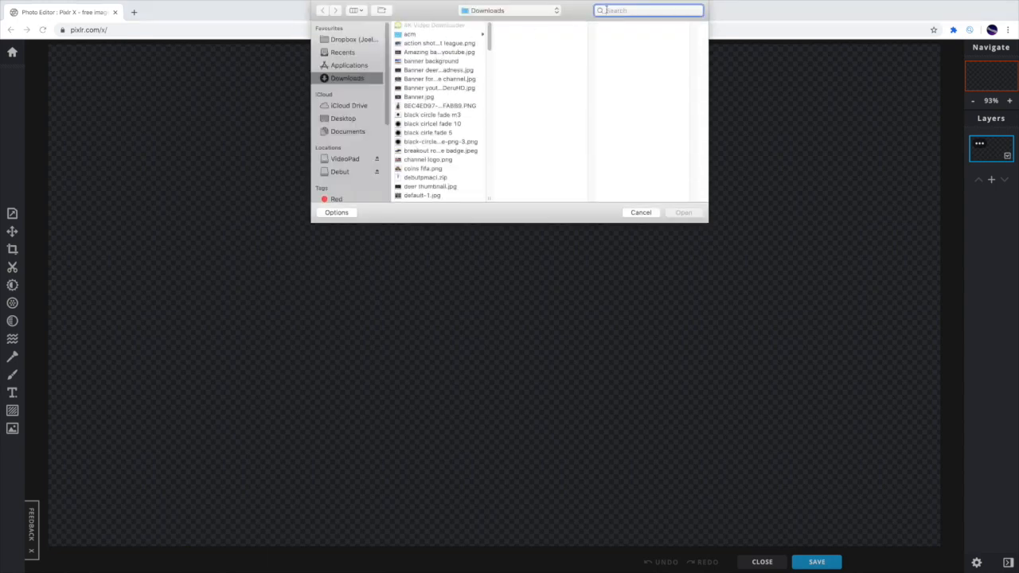
Open rocket league background.jpg into the canvas
{"action": "type", "text": "rocket"}
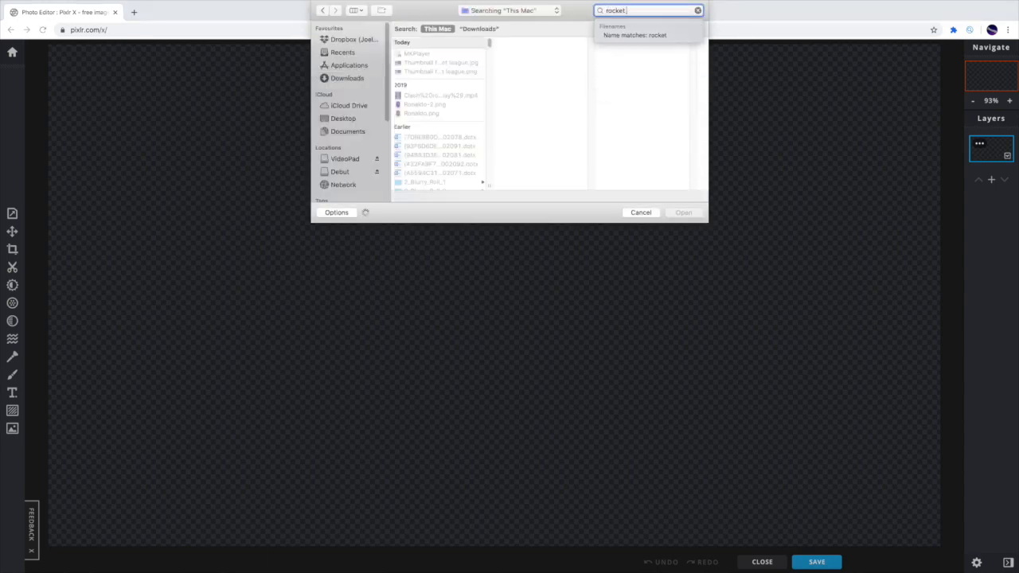
{"action": "type", "text": "league"}
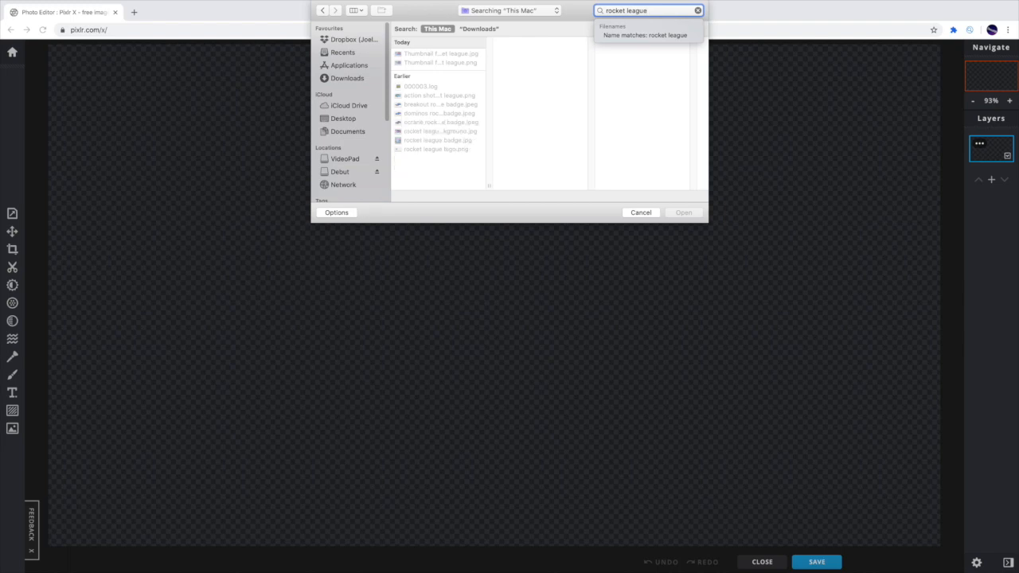
{"action": "left_click", "coordinate": [436, 132]}
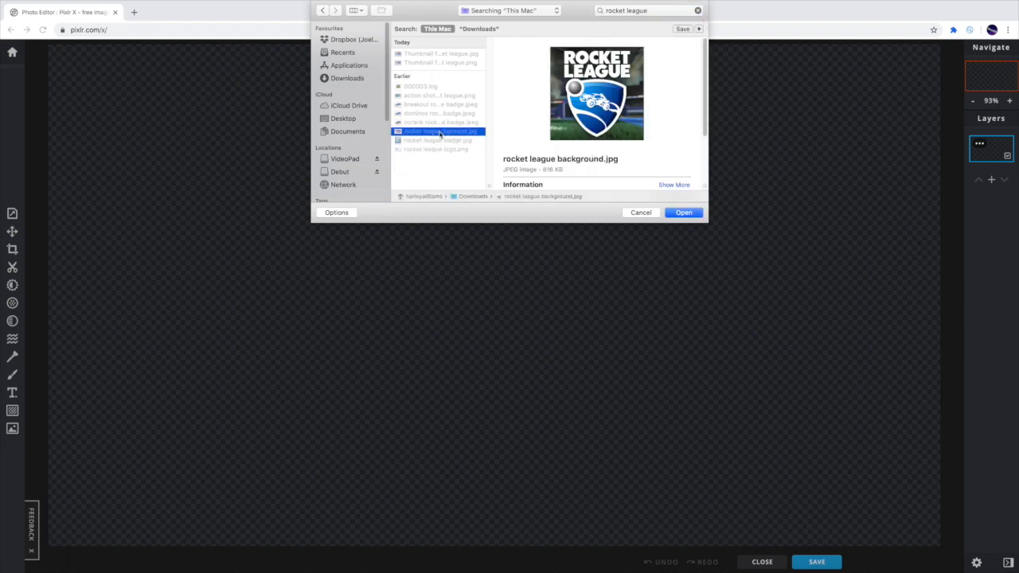
{"action": "left_click", "coordinate": [683, 212]}
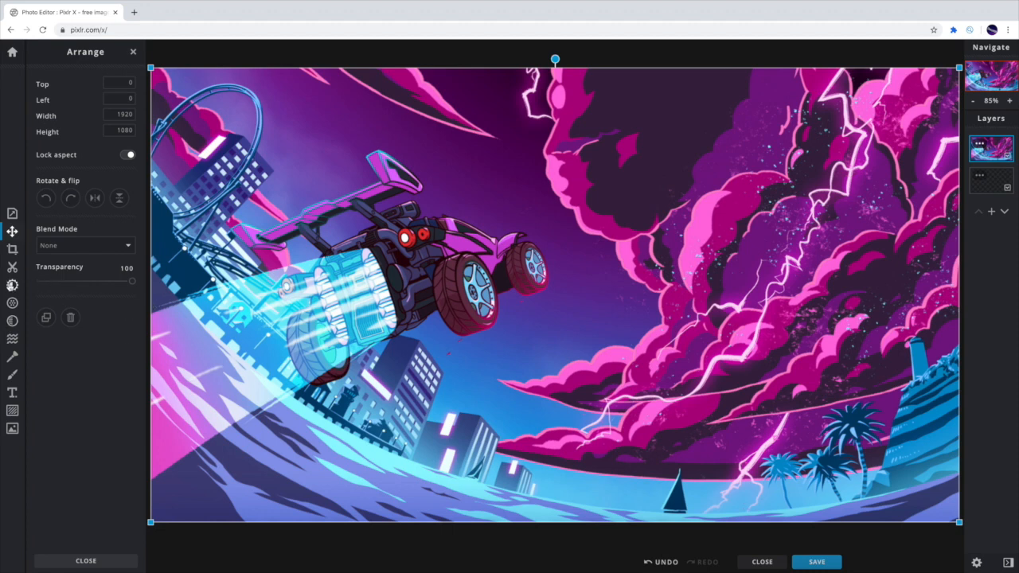
Blur the background artwork heavily, to about 60
{"action": "left_click", "coordinate": [12, 266]}
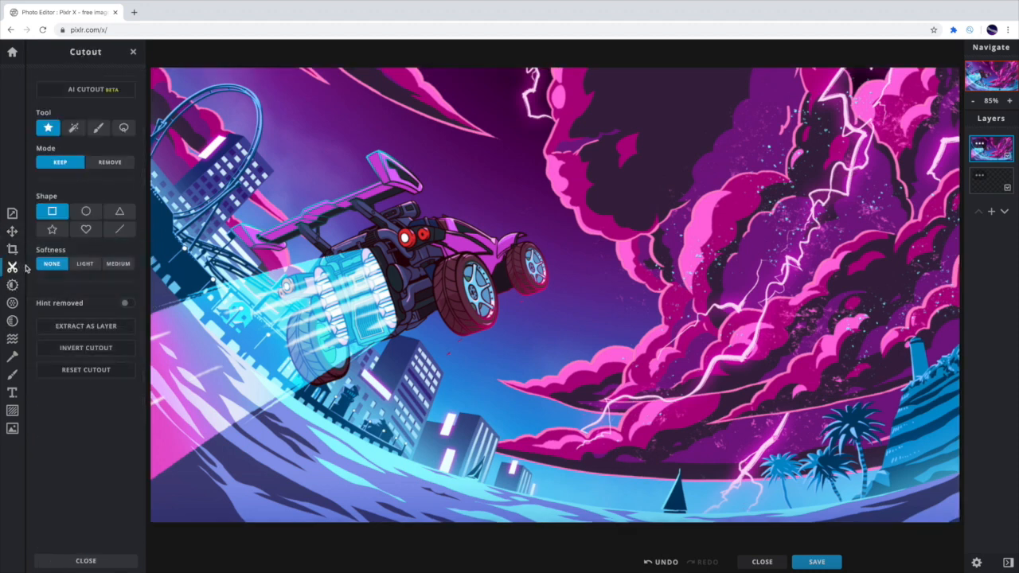
{"action": "left_click", "coordinate": [12, 249]}
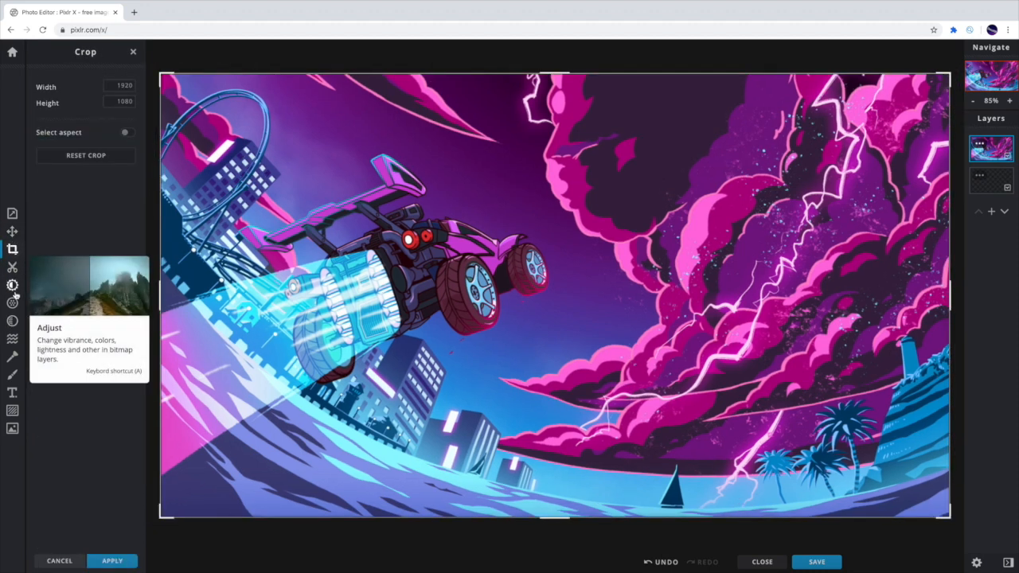
{"action": "left_click", "coordinate": [12, 267]}
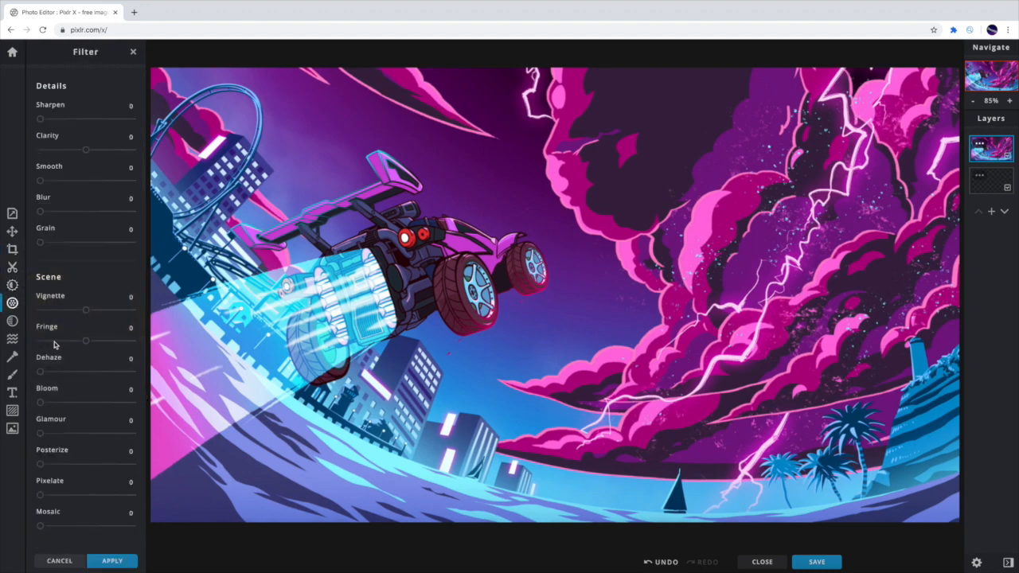
{"action": "left_click_drag", "start_coordinate": [41, 211], "coordinate": [92, 211]}
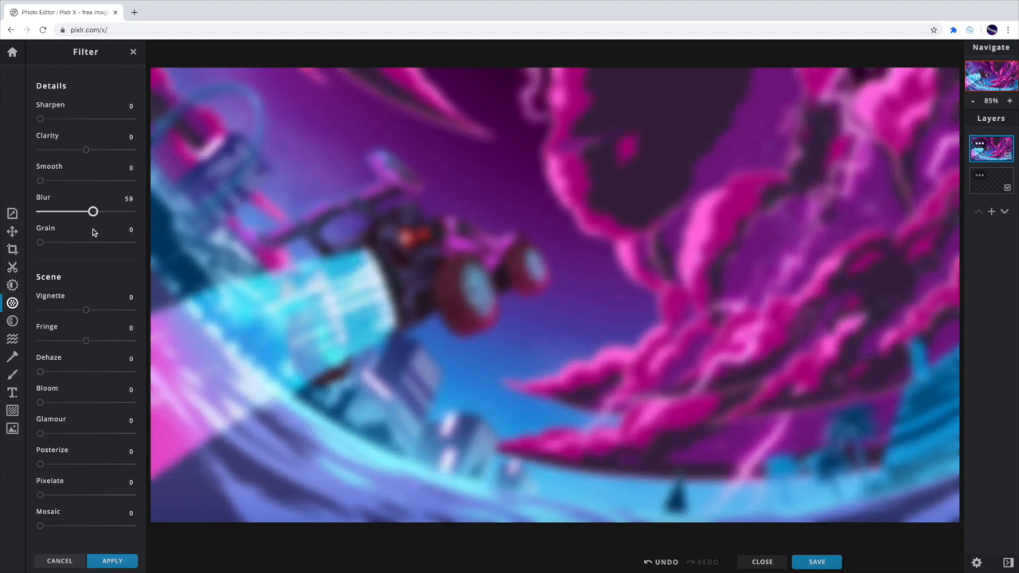
{"action": "left_click_drag", "start_coordinate": [91, 211], "coordinate": [96, 211]}
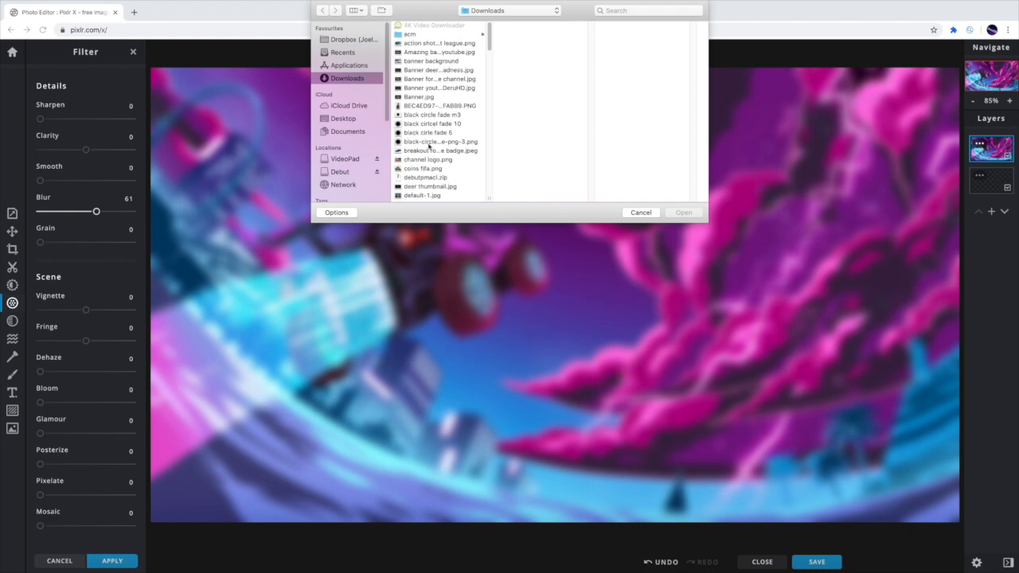
Add rocket league logo.png to the thumbnail
{"action": "scroll", "scroll_direction": "down", "scroll_amount": 3}
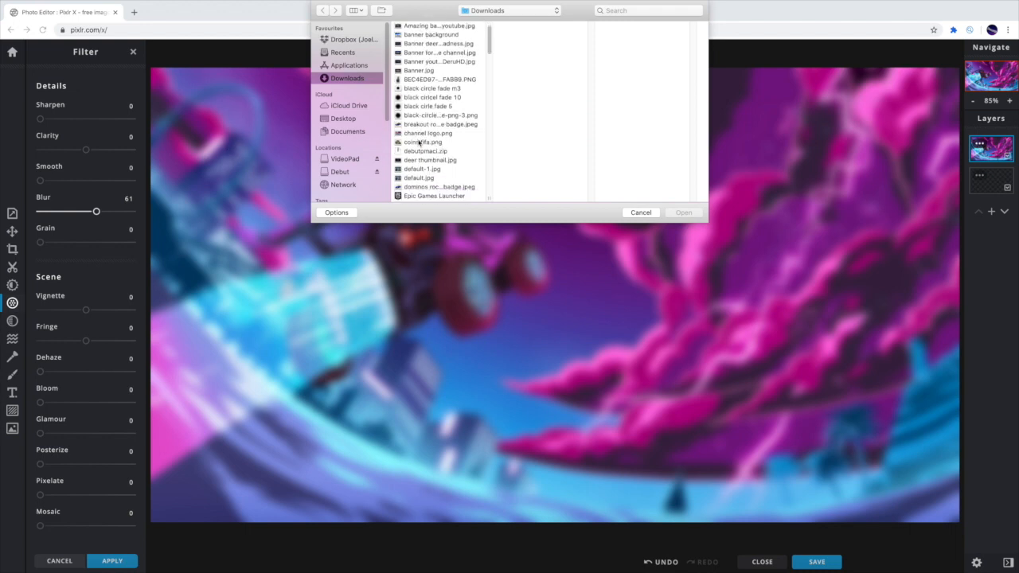
{"action": "type", "text": "rocket"}
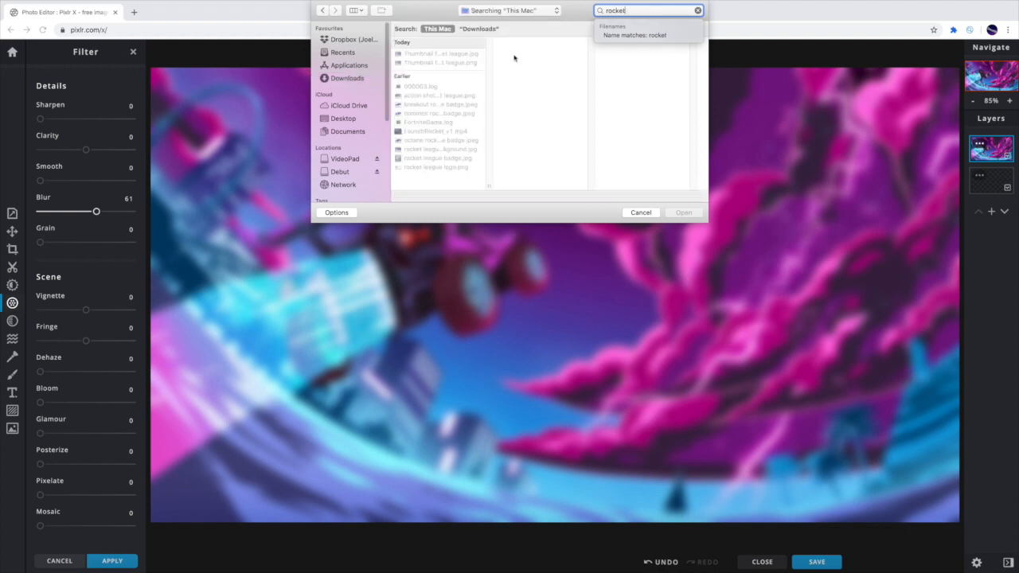
{"action": "left_click", "coordinate": [438, 130]}
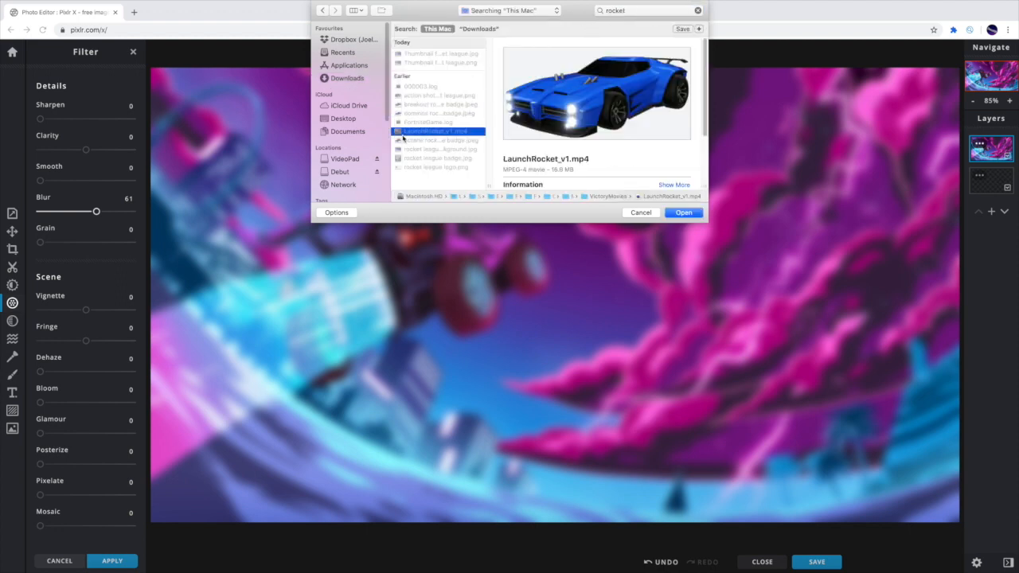
{"action": "left_click", "coordinate": [436, 157]}
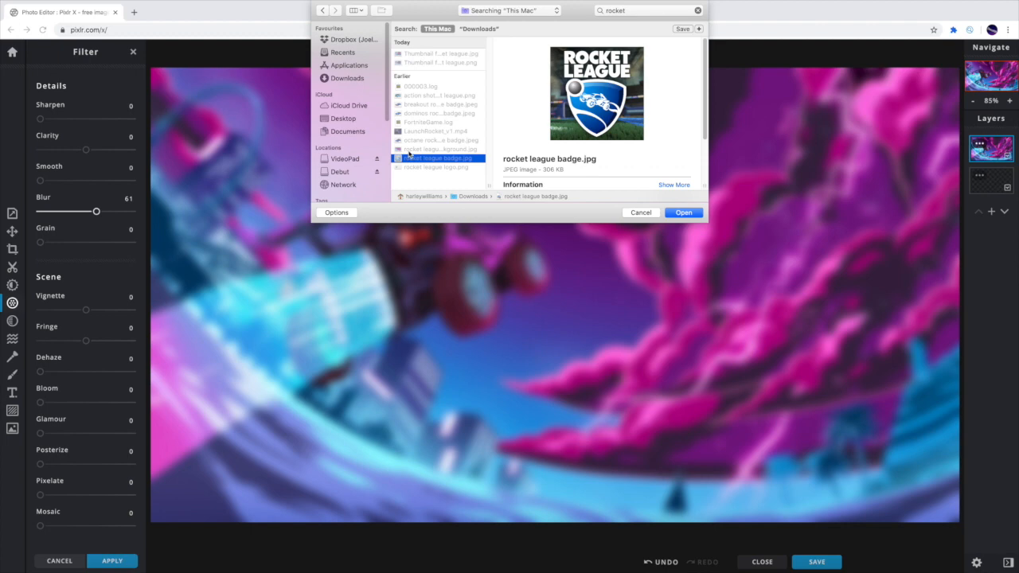
{"action": "left_click", "coordinate": [438, 167]}
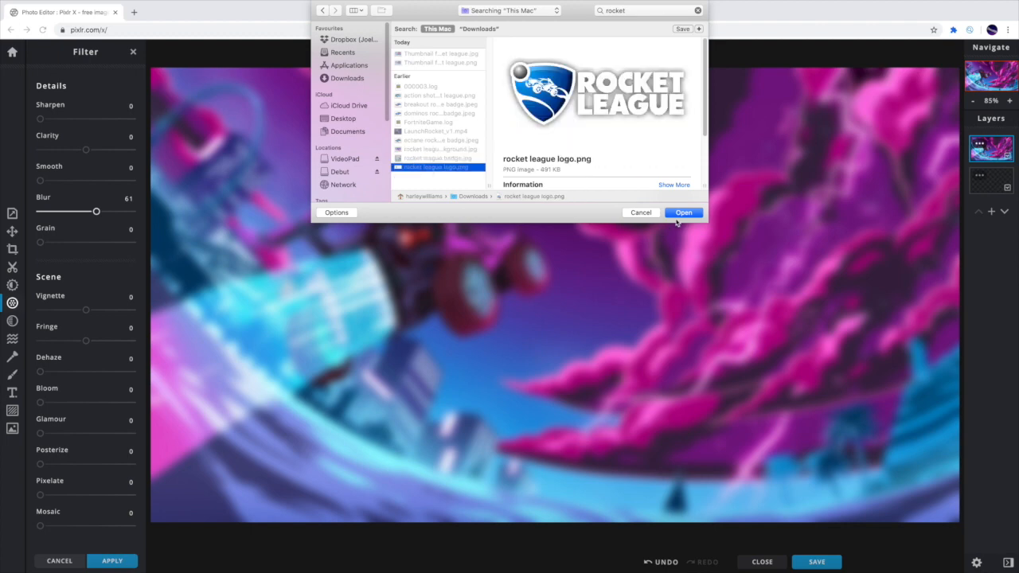
{"action": "left_click", "coordinate": [683, 213]}
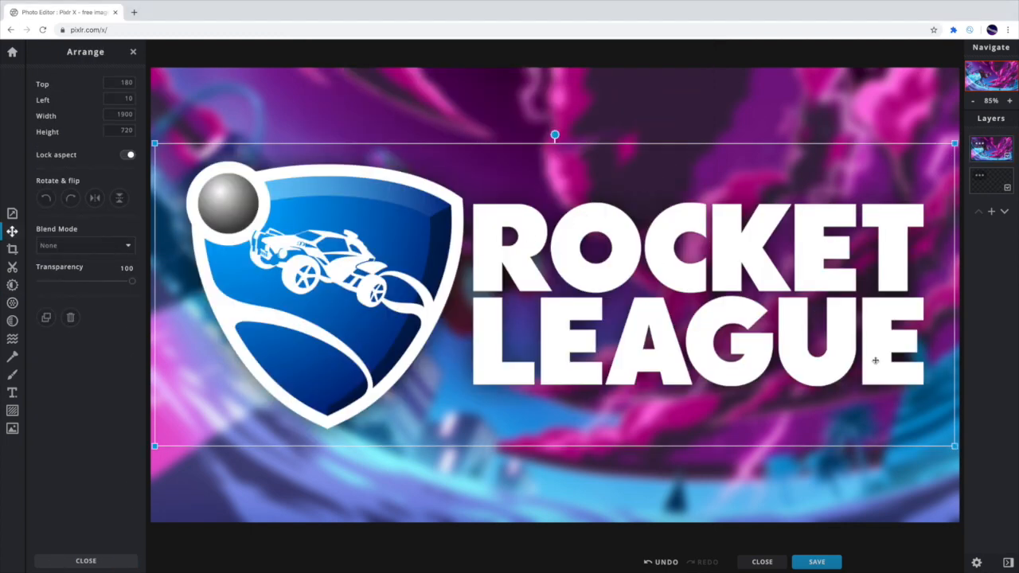
Shrink the logo and place it in the top-left corner
{"action": "left_click_drag", "start_coordinate": [953, 446], "coordinate": [559, 296]}
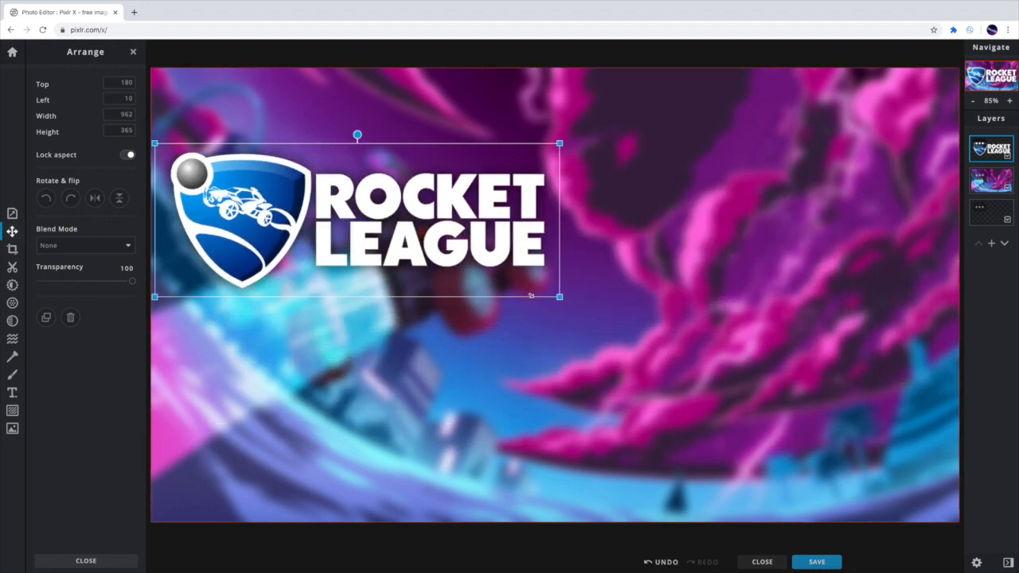
{"action": "left_click_drag", "start_coordinate": [357, 219], "coordinate": [355, 144]}
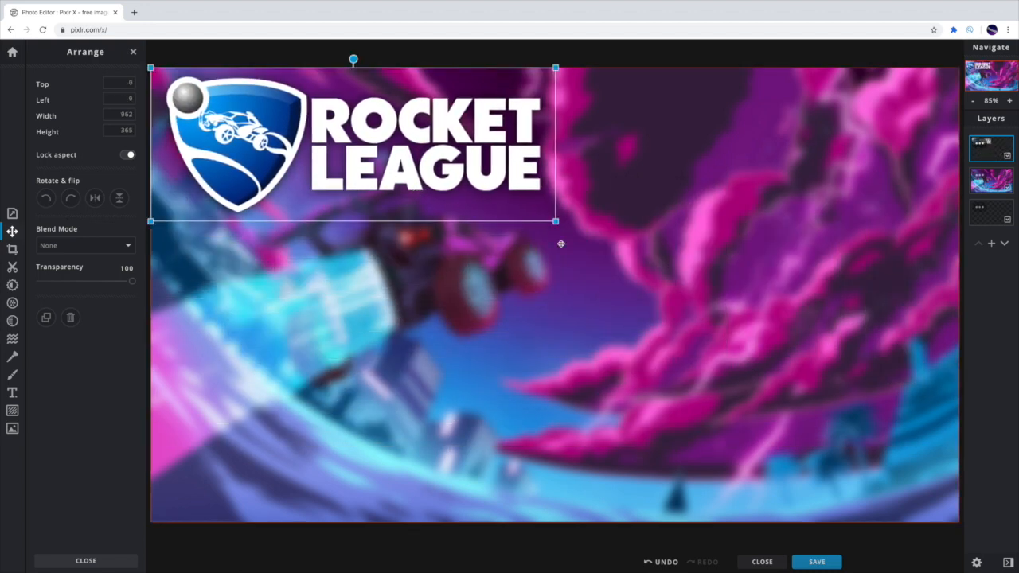
{"action": "left_click_drag", "start_coordinate": [556, 221], "coordinate": [621, 262]}
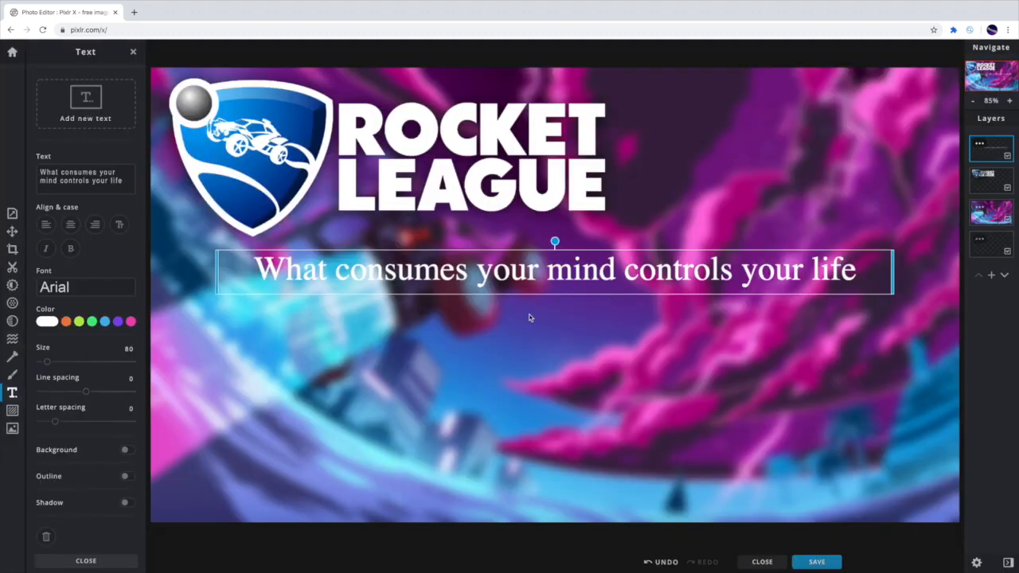
Switch the caption to Amaranth and replace the quote with 'Rocket league Thumbnail'
{"action": "left_click", "coordinate": [86, 288]}
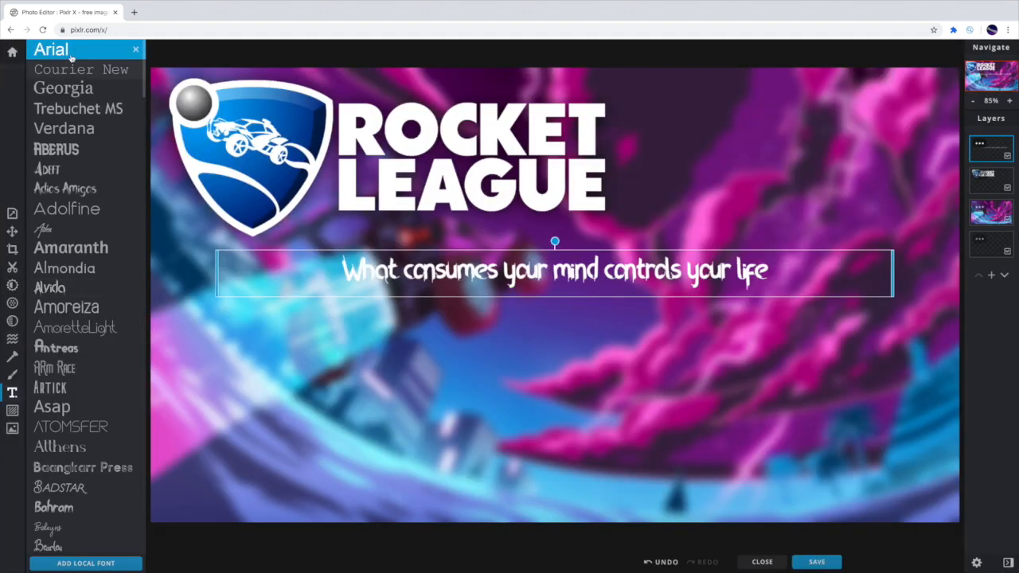
{"action": "left_click", "coordinate": [71, 247]}
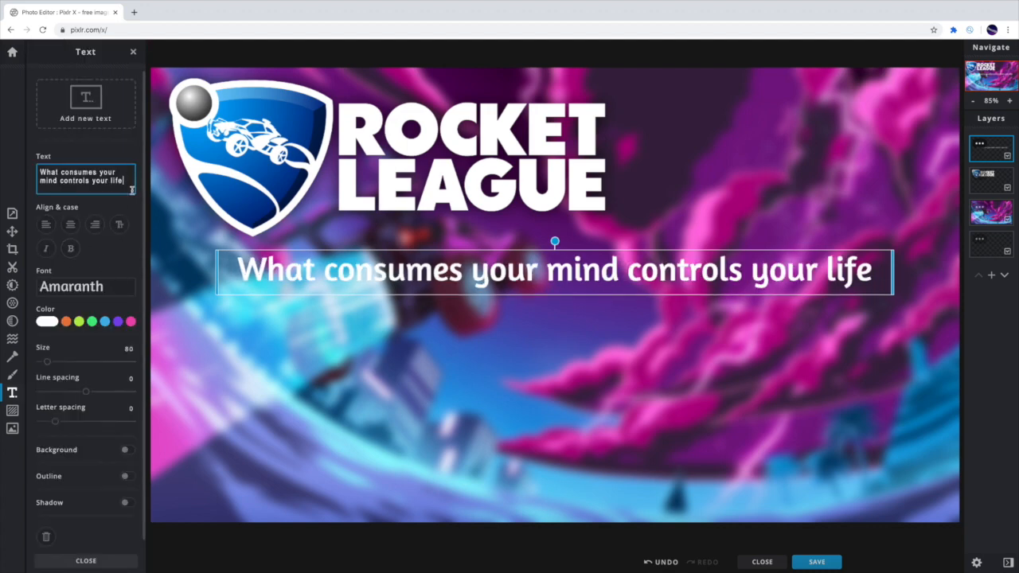
{"action": "key", "text": "Backspace"}
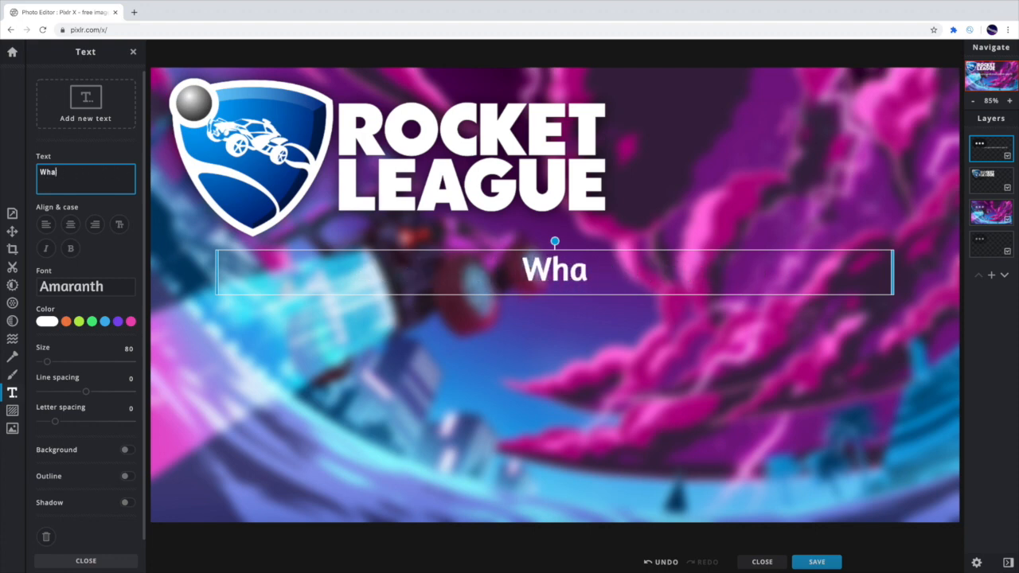
{"action": "type", "text": "R"}
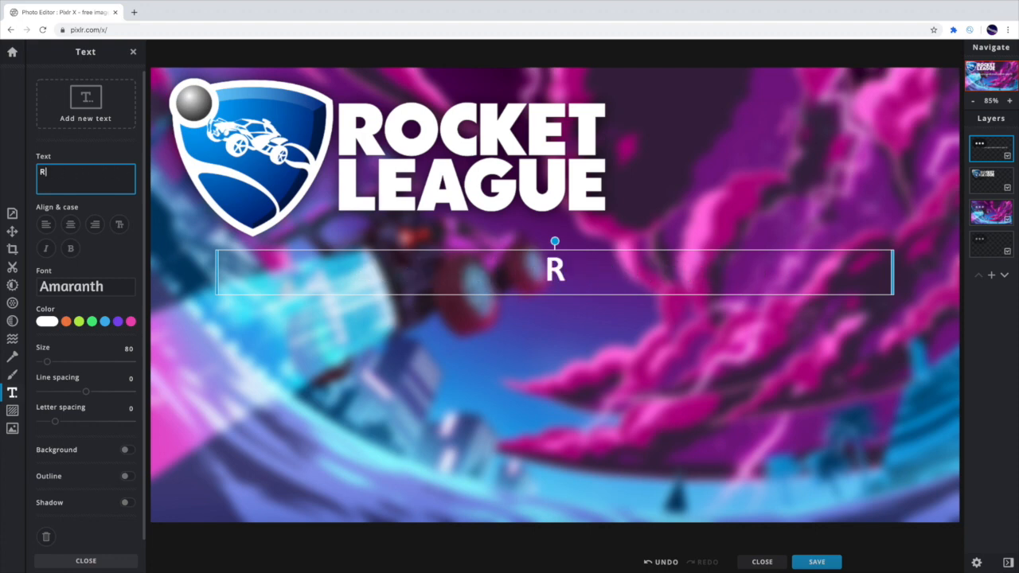
{"action": "type", "text": "ocket league"}
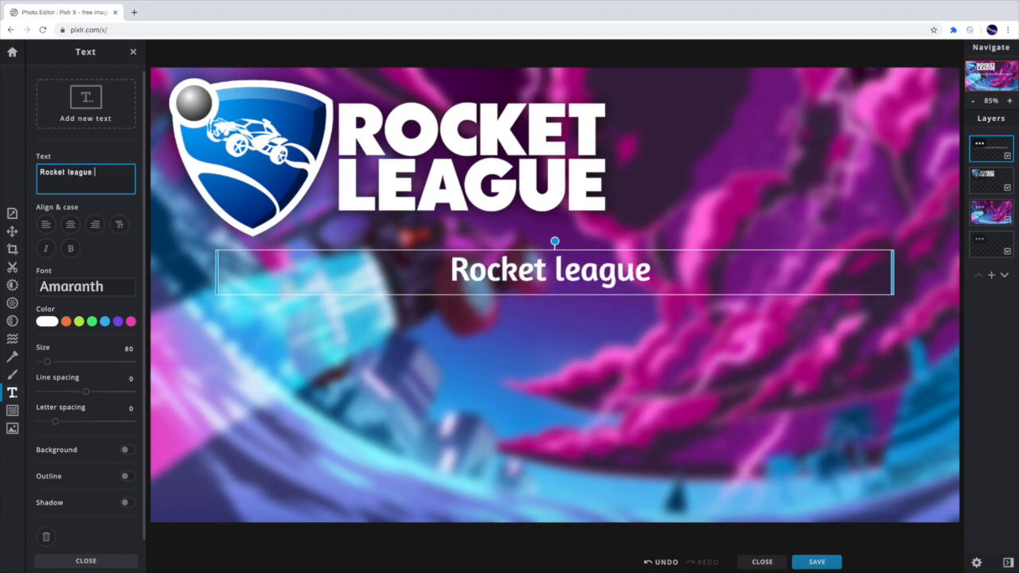
{"action": "type", "text": "Thu"}
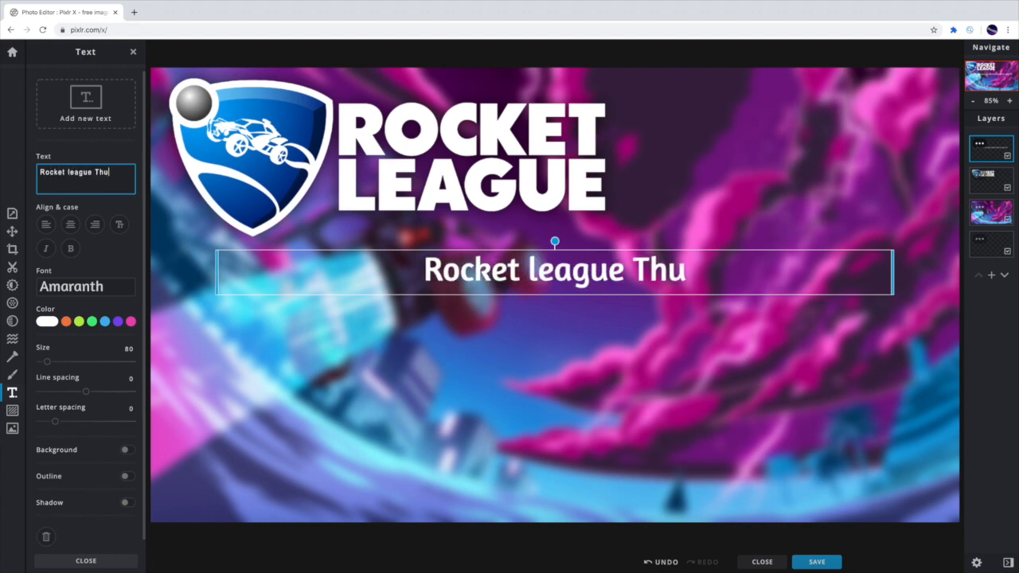
{"action": "type", "text": "mbnail"}
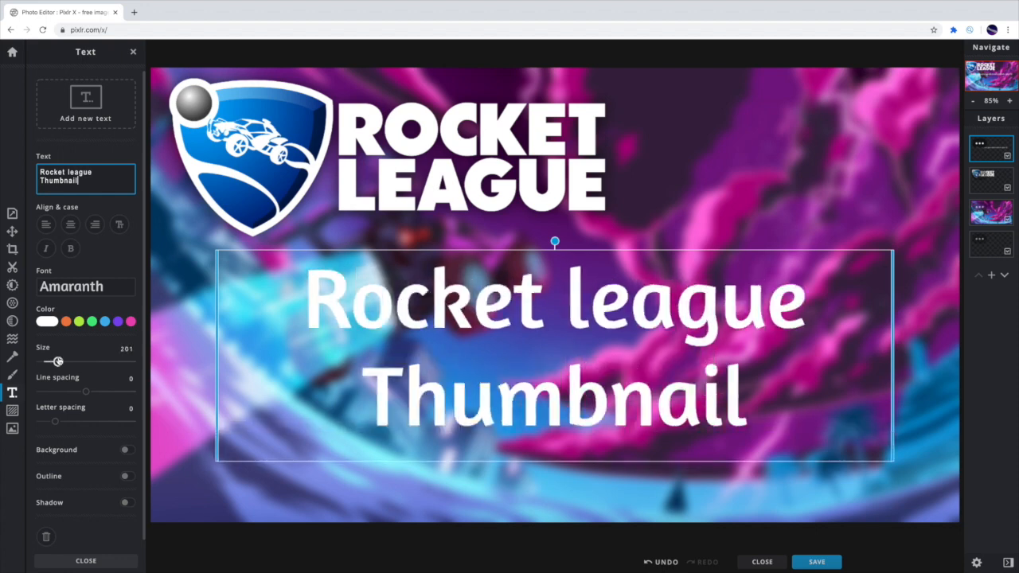
Enlarge the caption, narrow its box to three lines, and tilt it diagonally
{"action": "left_click_drag", "start_coordinate": [52, 361], "coordinate": [67, 361]}
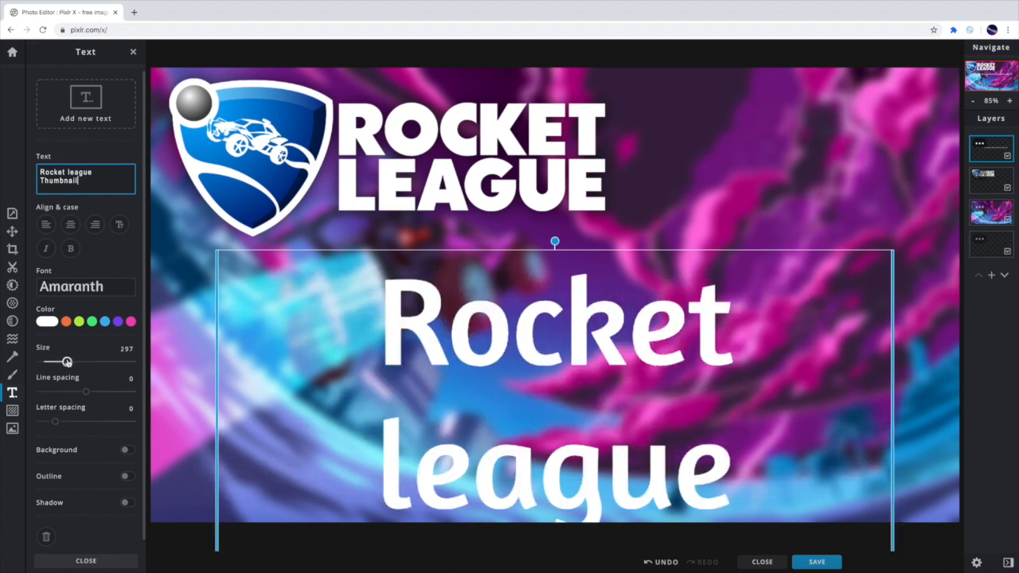
{"action": "left_click_drag", "start_coordinate": [66, 362], "coordinate": [61, 361]}
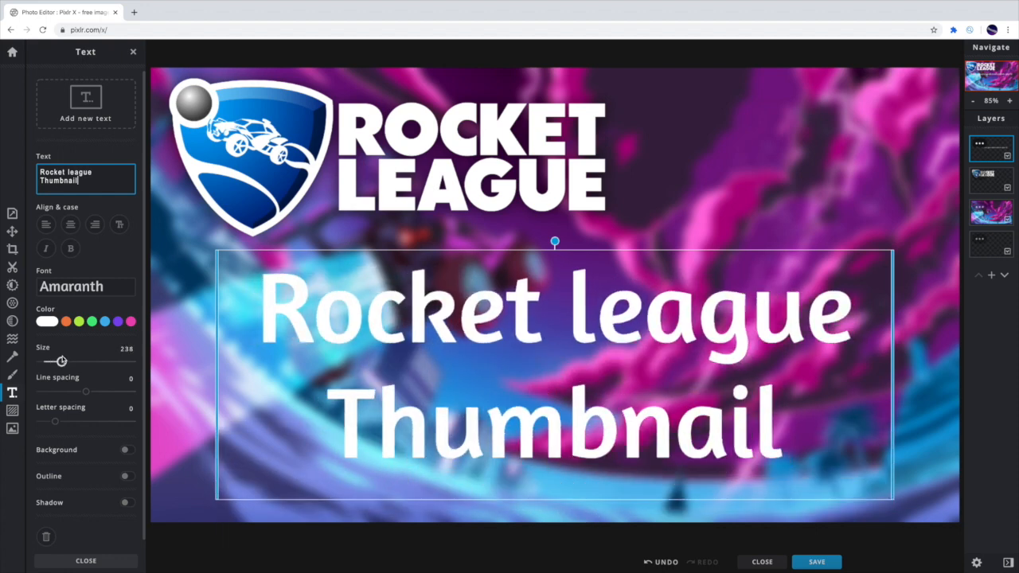
{"action": "left_click_drag", "start_coordinate": [60, 361], "coordinate": [62, 361]}
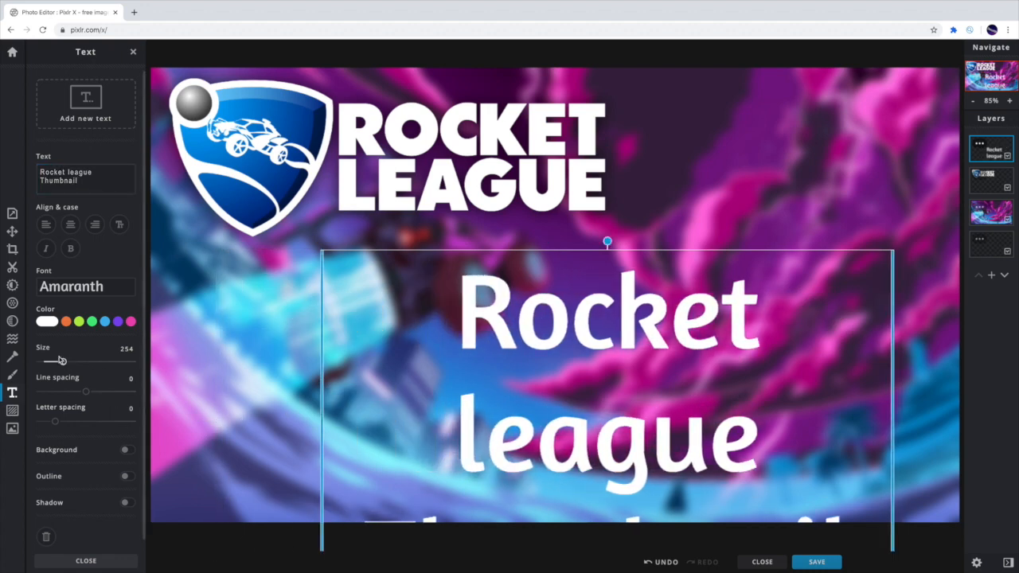
{"action": "left_click_drag", "start_coordinate": [62, 360], "coordinate": [53, 360]}
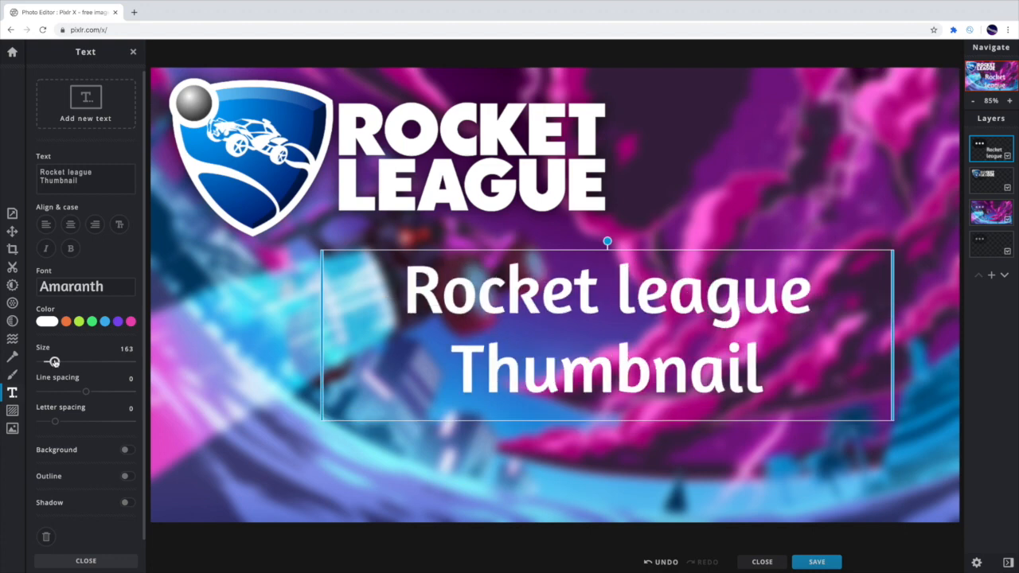
{"action": "left_click_drag", "start_coordinate": [53, 361], "coordinate": [67, 361]}
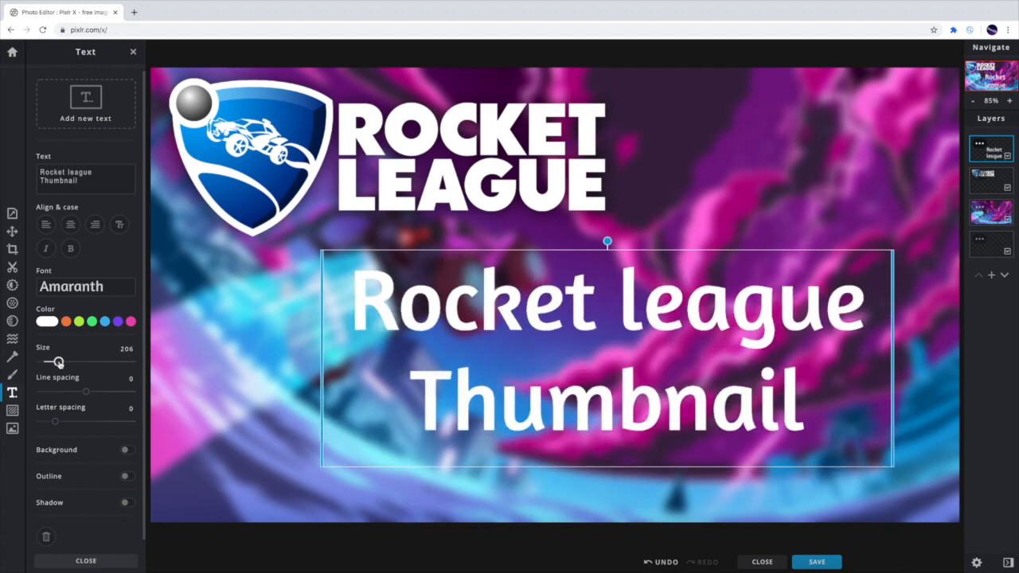
{"action": "left_click_drag", "start_coordinate": [56, 363], "coordinate": [62, 362]}
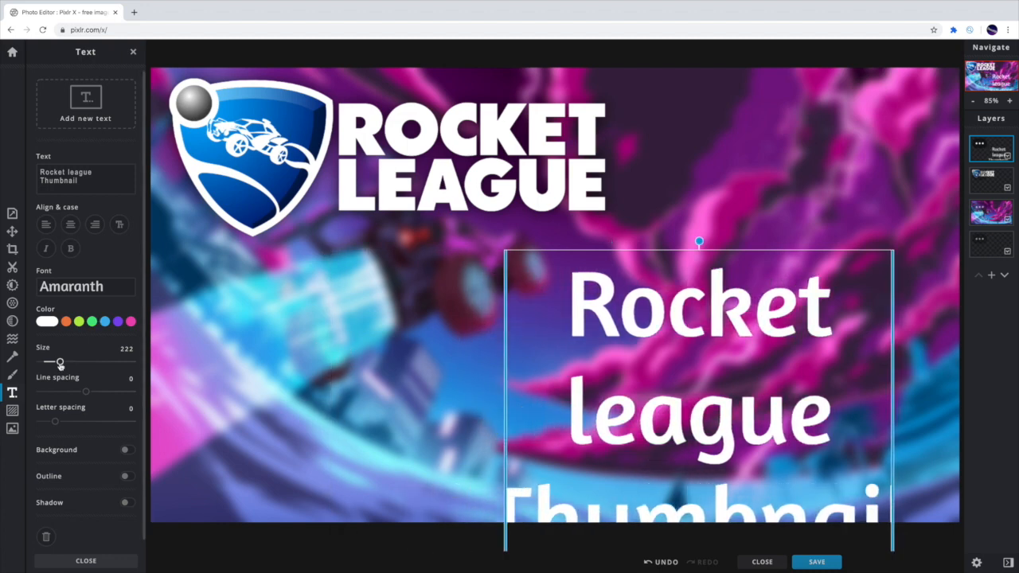
{"action": "left_click_drag", "start_coordinate": [60, 362], "coordinate": [55, 361]}
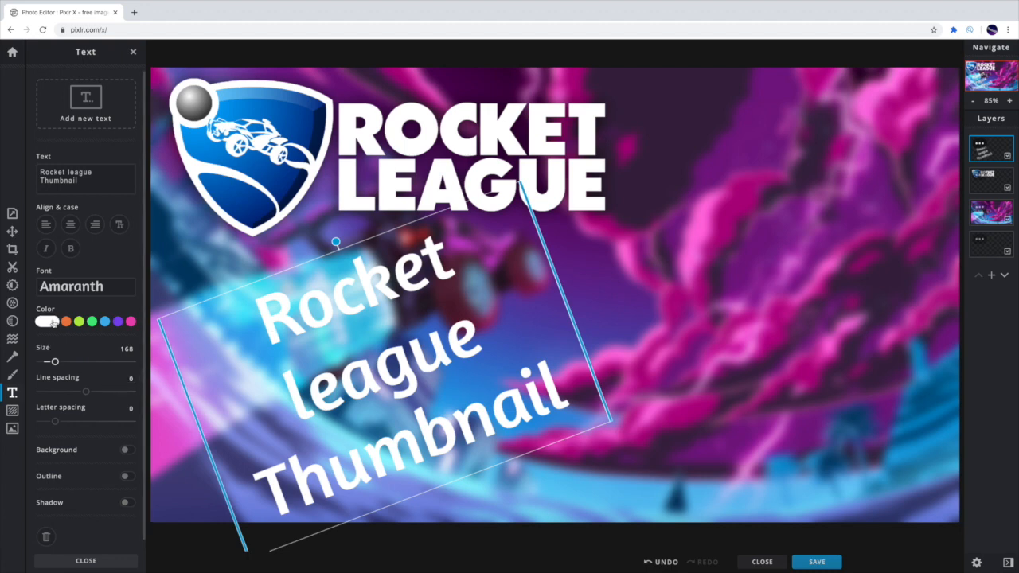
Colour the caption bright red and reduce its size
{"action": "left_click", "coordinate": [53, 322]}
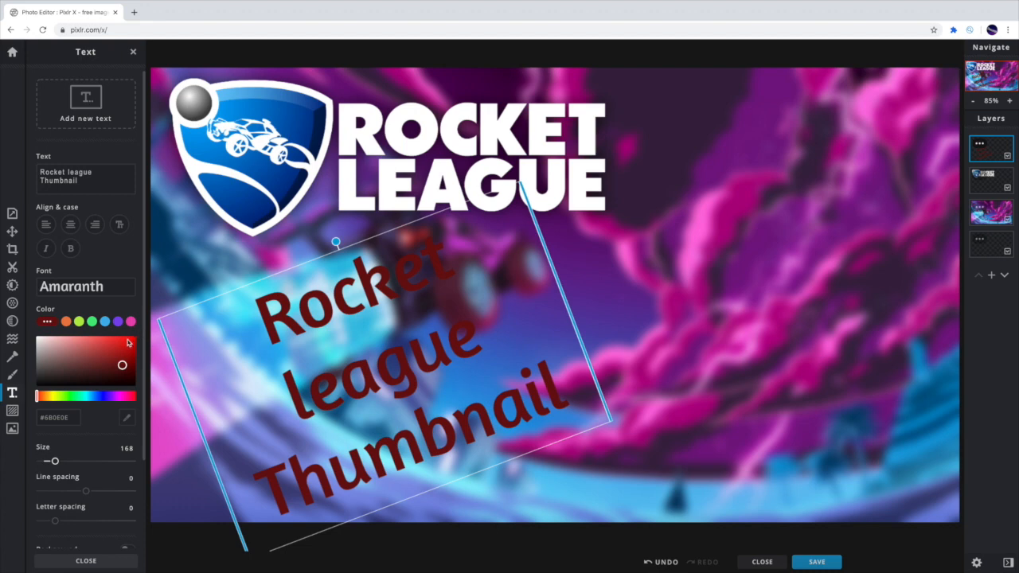
{"action": "left_click", "coordinate": [132, 337]}
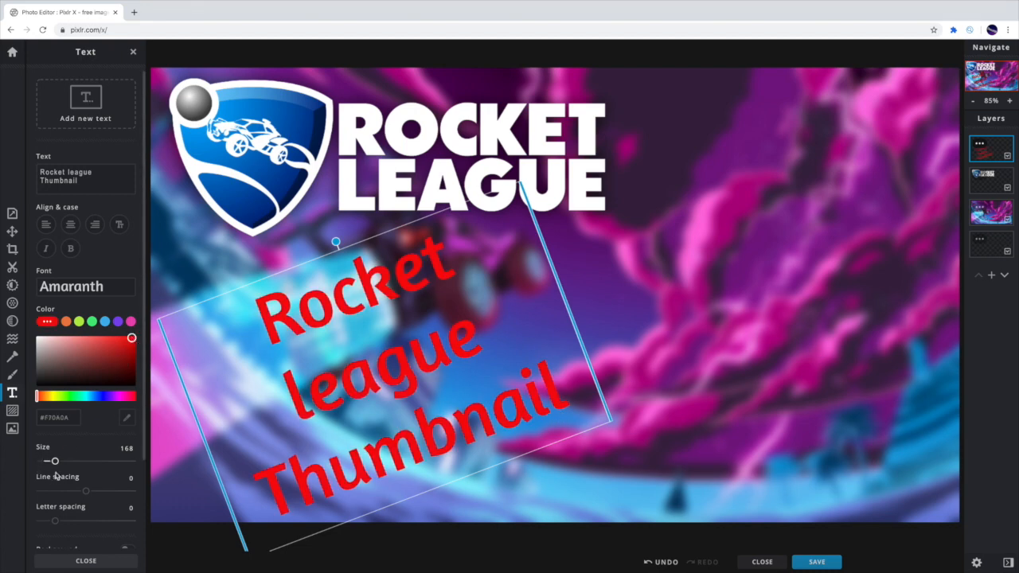
{"action": "left_click_drag", "start_coordinate": [55, 461], "coordinate": [64, 461]}
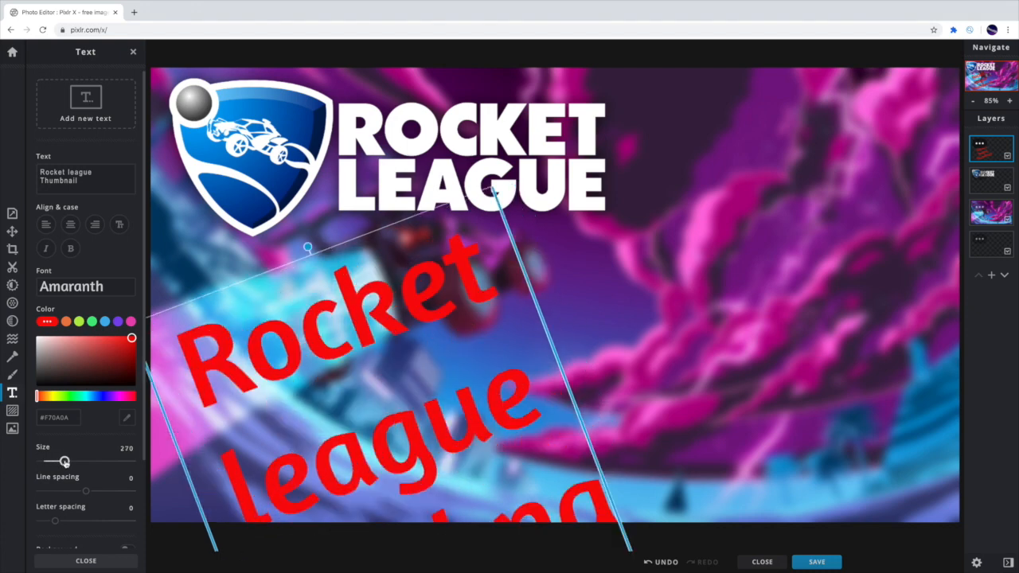
{"action": "left_click_drag", "start_coordinate": [64, 461], "coordinate": [53, 461]}
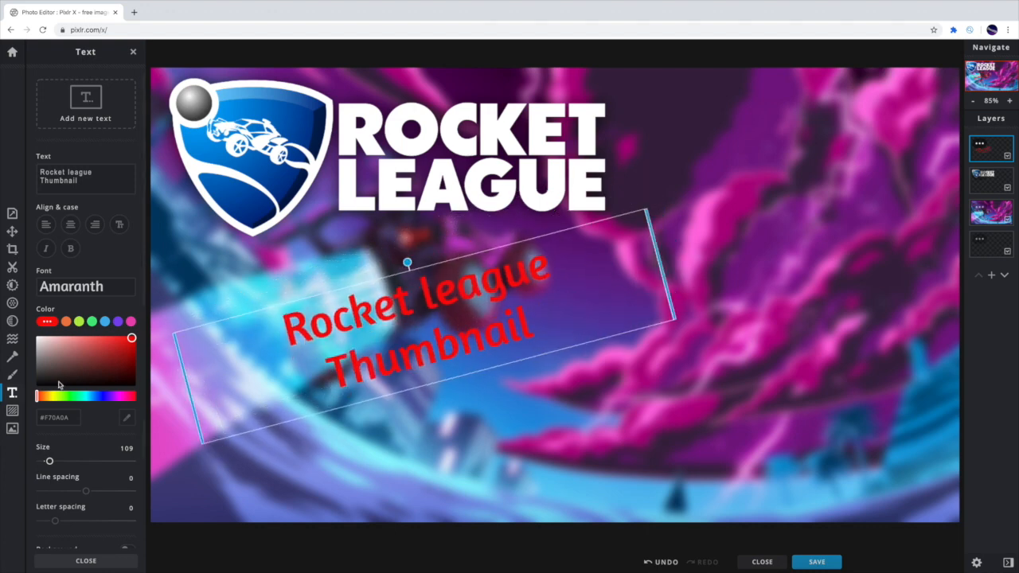
Set the red caption to a medium size of about 190 with a wider text box
{"action": "left_click_drag", "start_coordinate": [50, 461], "coordinate": [63, 461]}
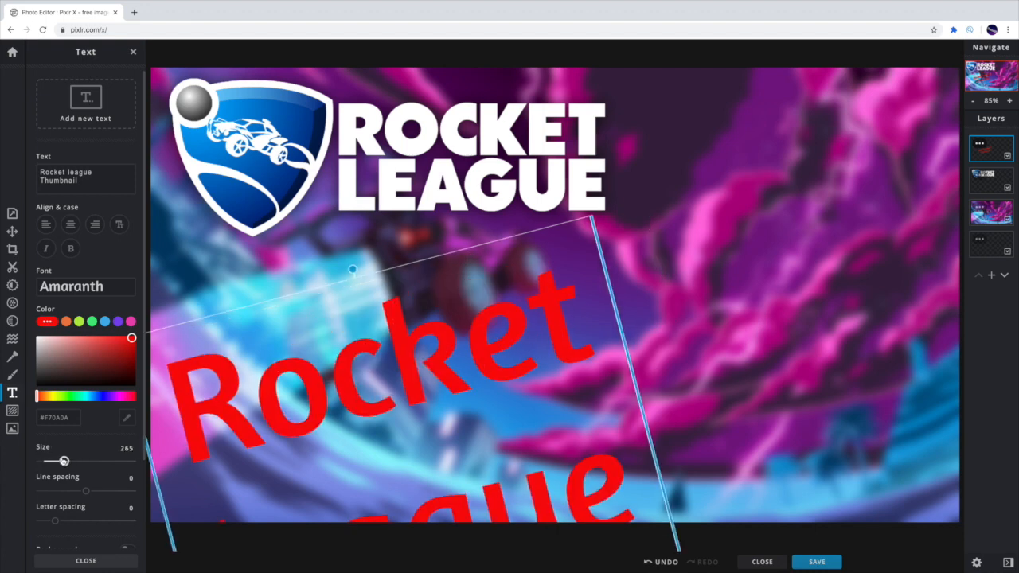
{"action": "left_click_drag", "start_coordinate": [63, 461], "coordinate": [49, 461]}
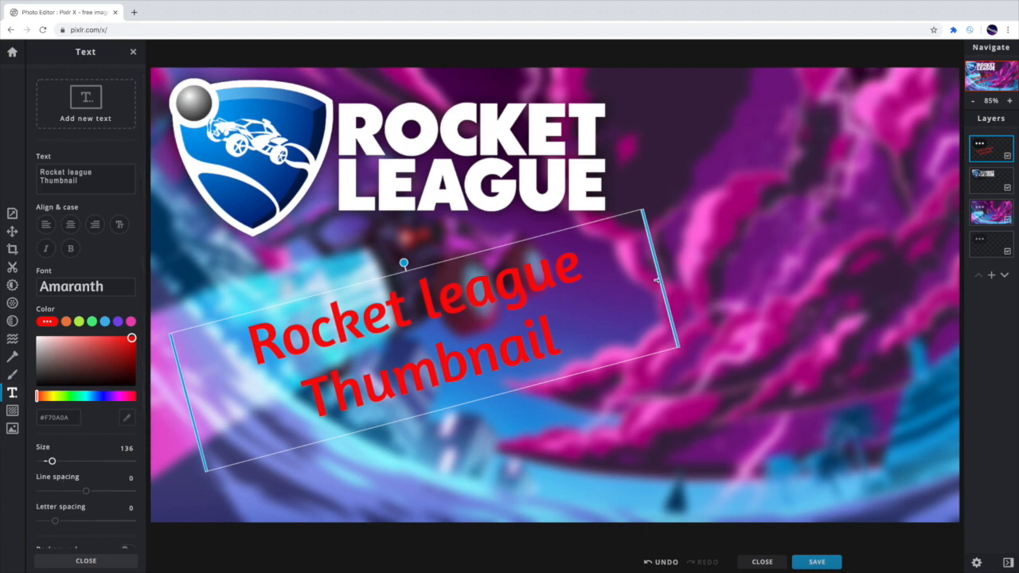
{"action": "left_click_drag", "start_coordinate": [657, 282], "coordinate": [940, 243]}
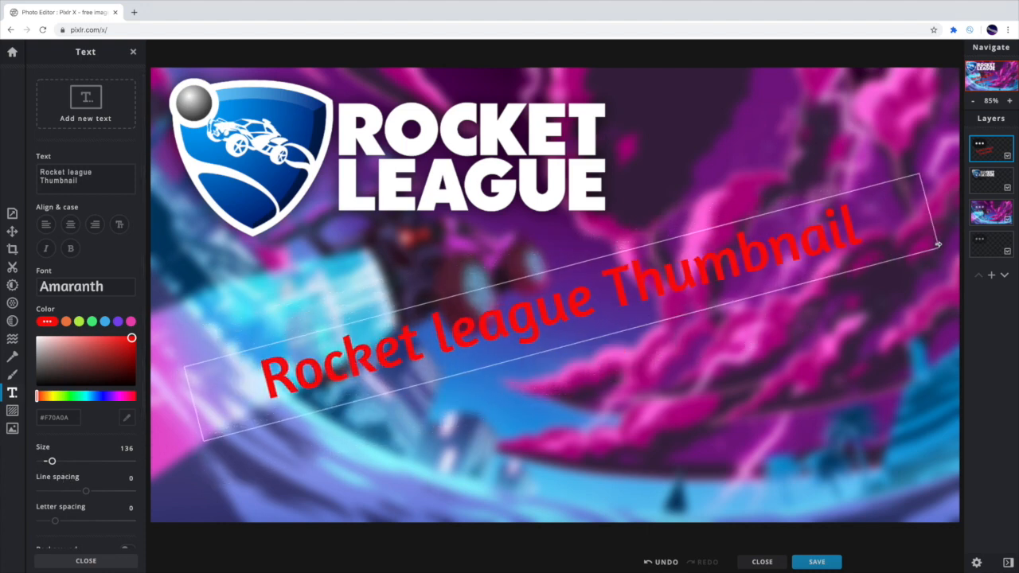
{"action": "left_click_drag", "start_coordinate": [52, 460], "coordinate": [68, 460]}
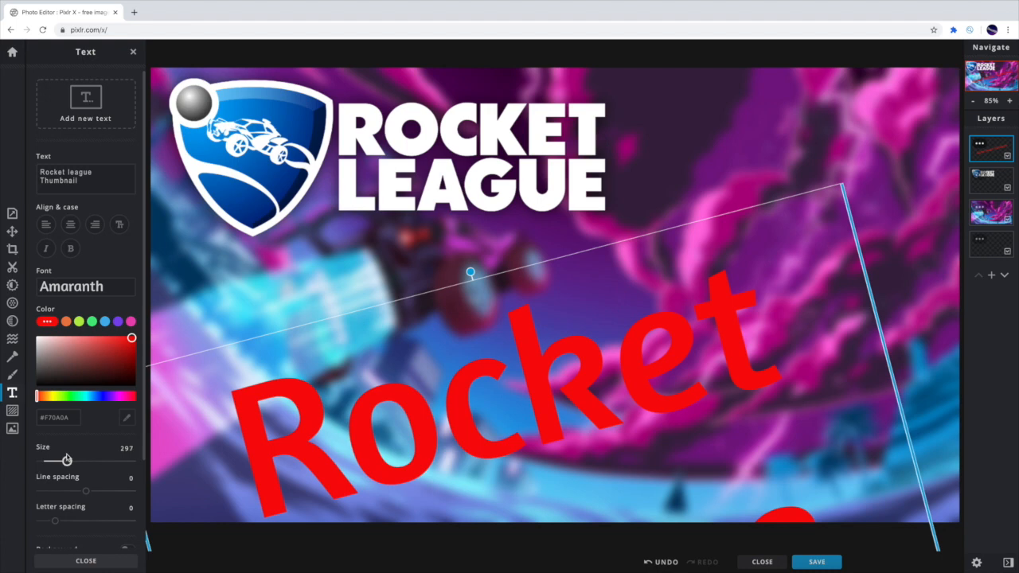
{"action": "left_click_drag", "start_coordinate": [67, 460], "coordinate": [57, 460]}
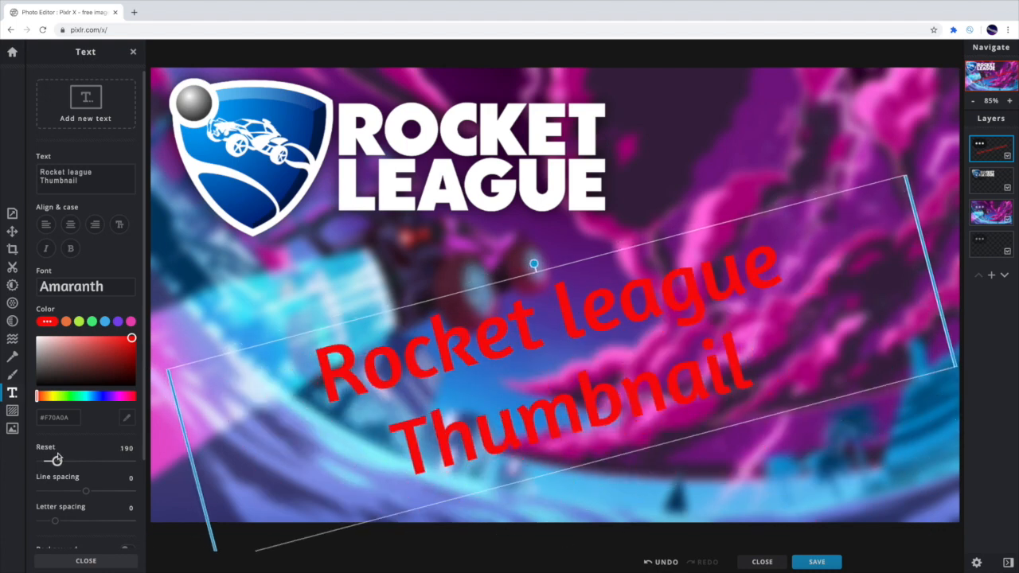
Move the caption to the centre of the artwork below the logo
{"action": "left_click", "coordinate": [413, 302]}
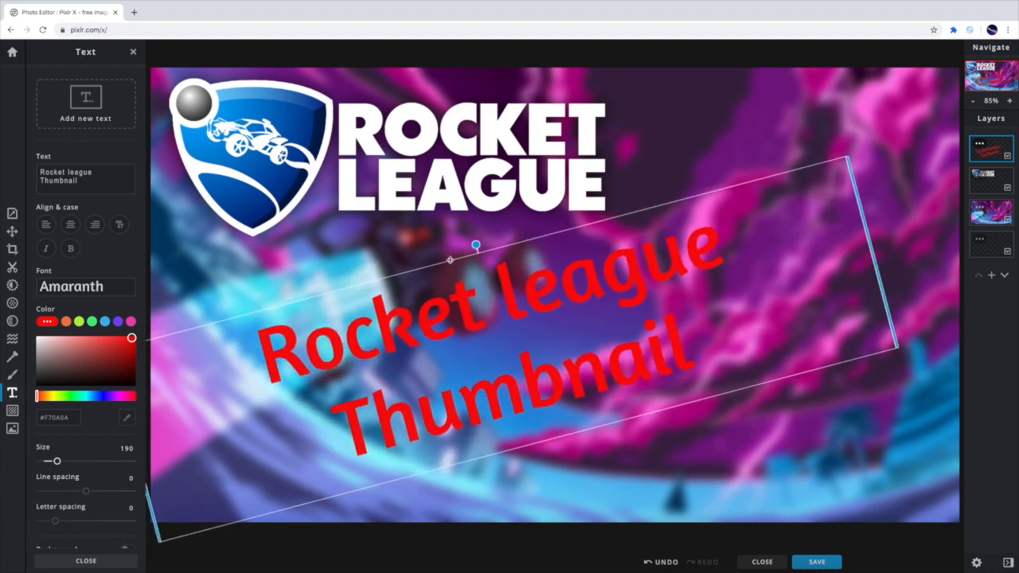
{"action": "left_click_drag", "start_coordinate": [476, 244], "coordinate": [483, 250]}
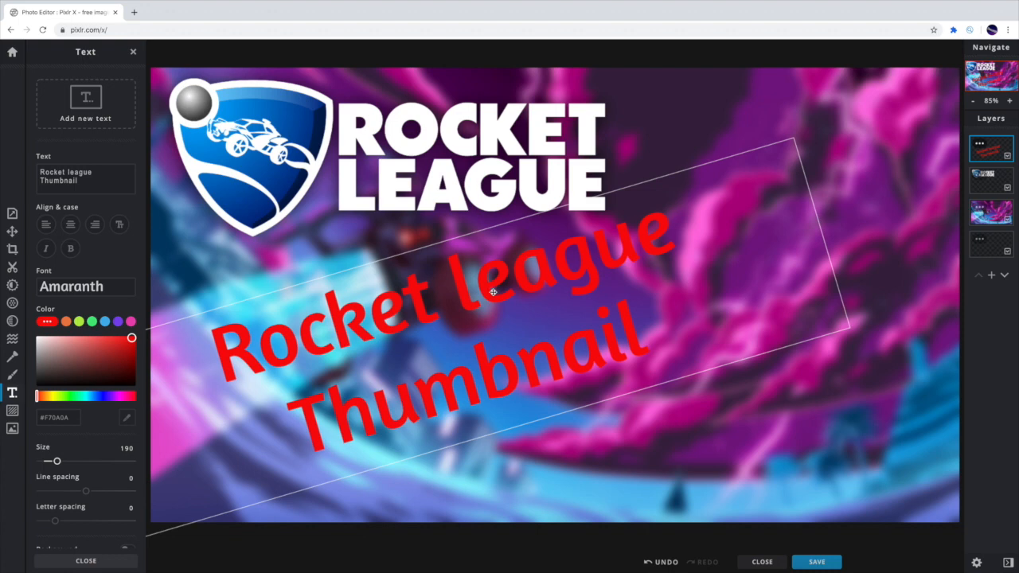
{"action": "left_click_drag", "start_coordinate": [494, 292], "coordinate": [486, 318]}
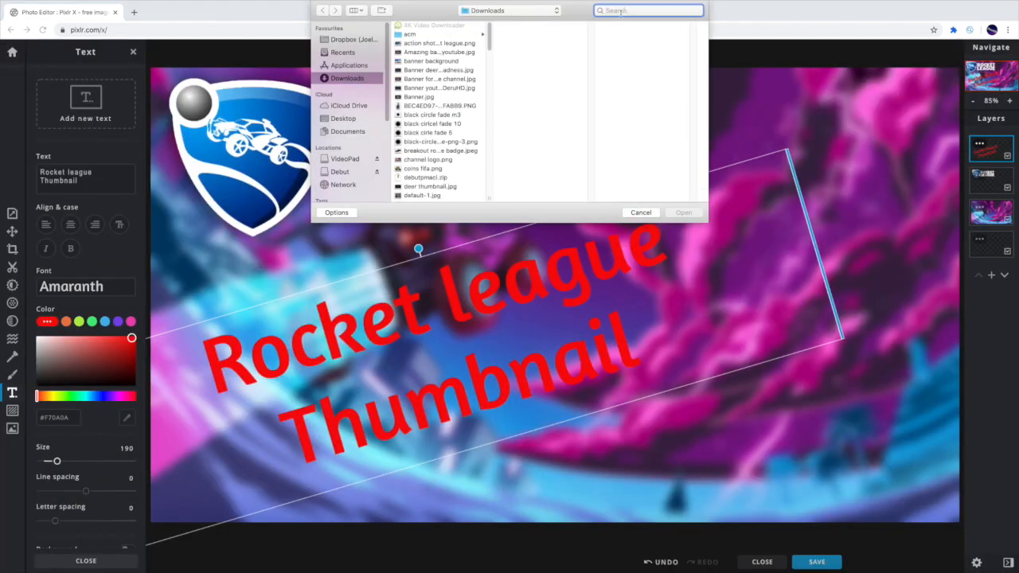
Search the open dialog for 'rocket' and select rocket league background.jpg
{"action": "type", "text": "rocket"}
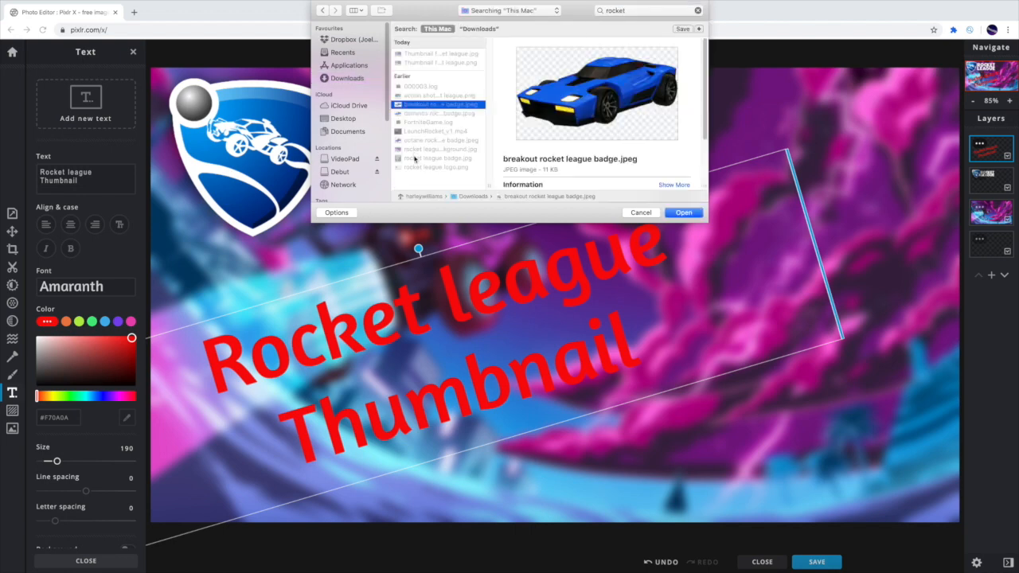
{"action": "left_click", "coordinate": [438, 149]}
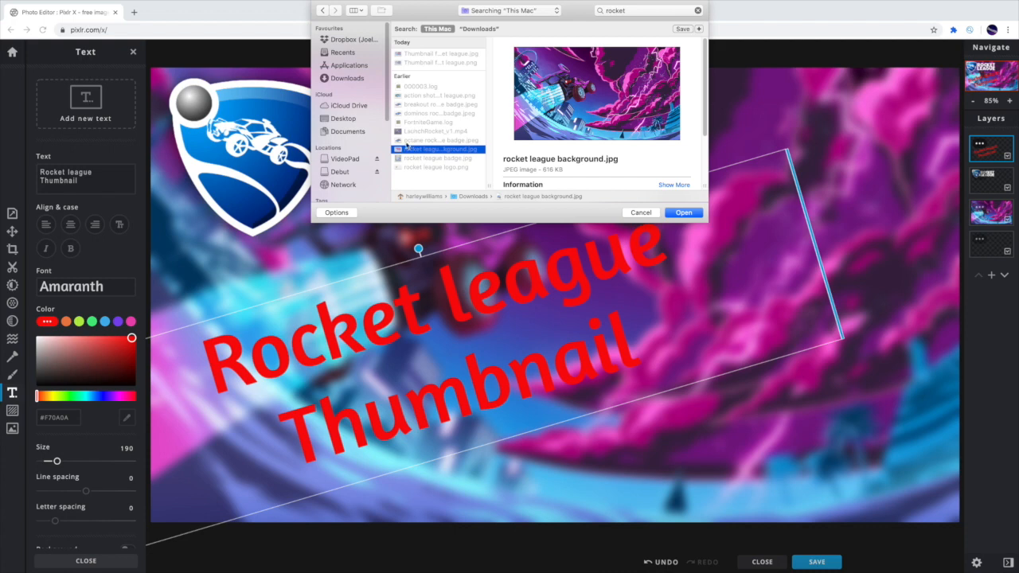